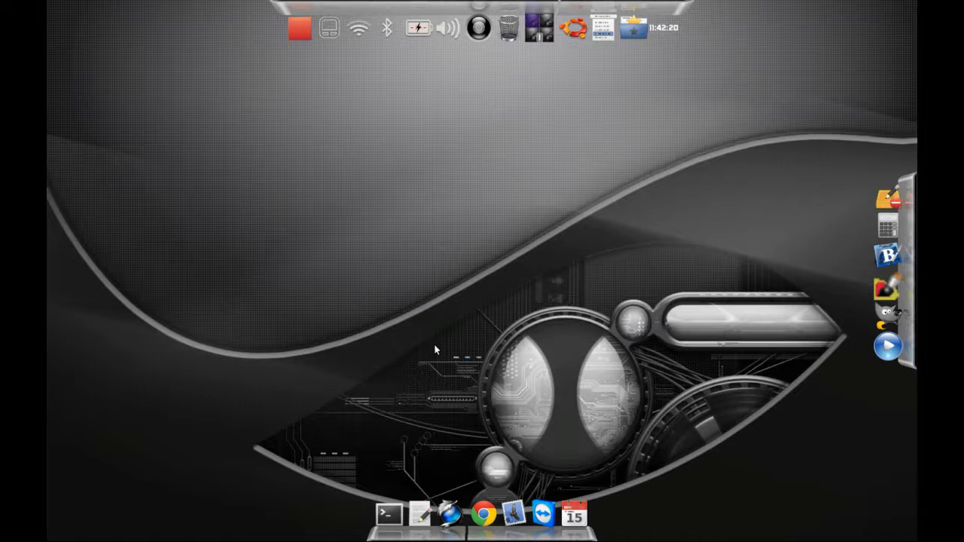
{"action": "mouse_move", "coordinate": [513, 512]}
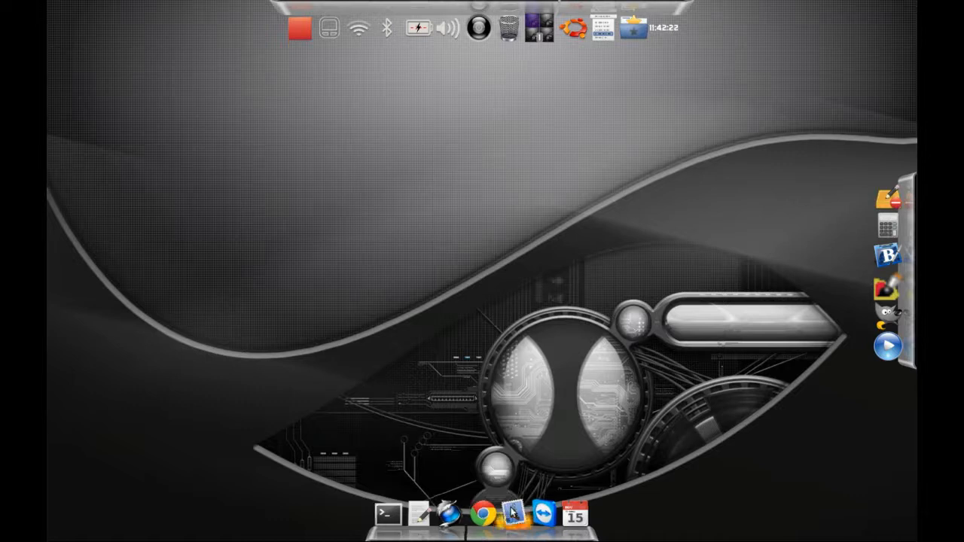
{"action": "mouse_move", "coordinate": [515, 512]}
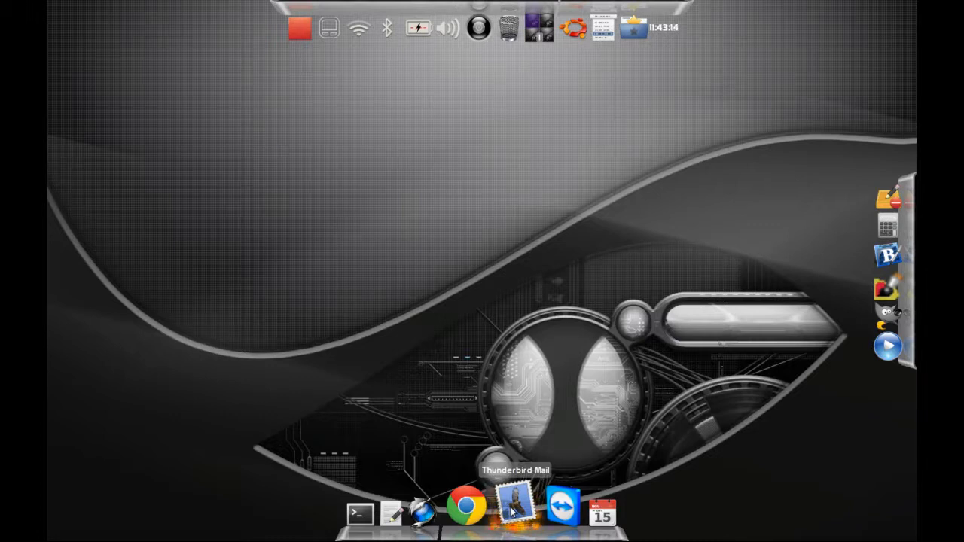
{"action": "mouse_move", "coordinate": [449, 509]}
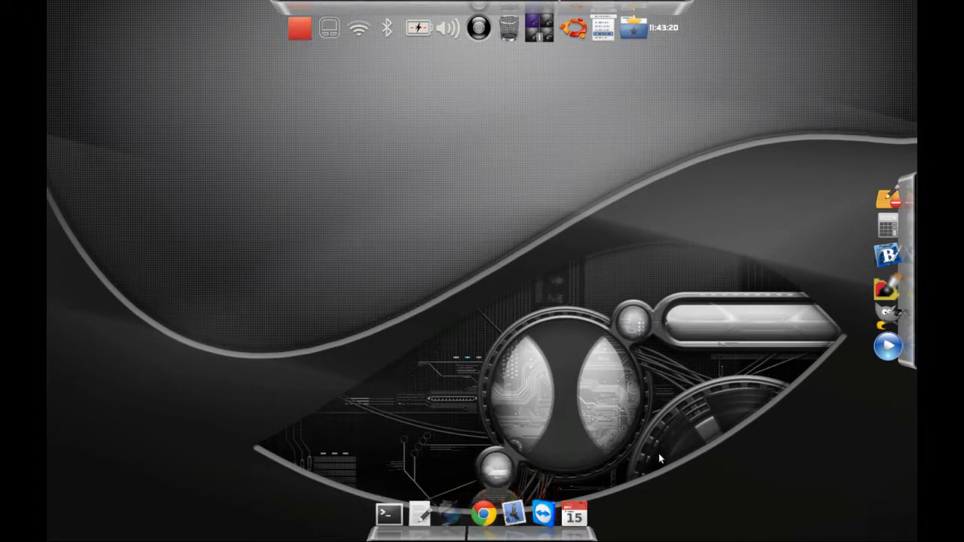
Launch Firefox and sign in to Outlook.com with the account email and password
{"action": "left_click", "coordinate": [485, 515]}
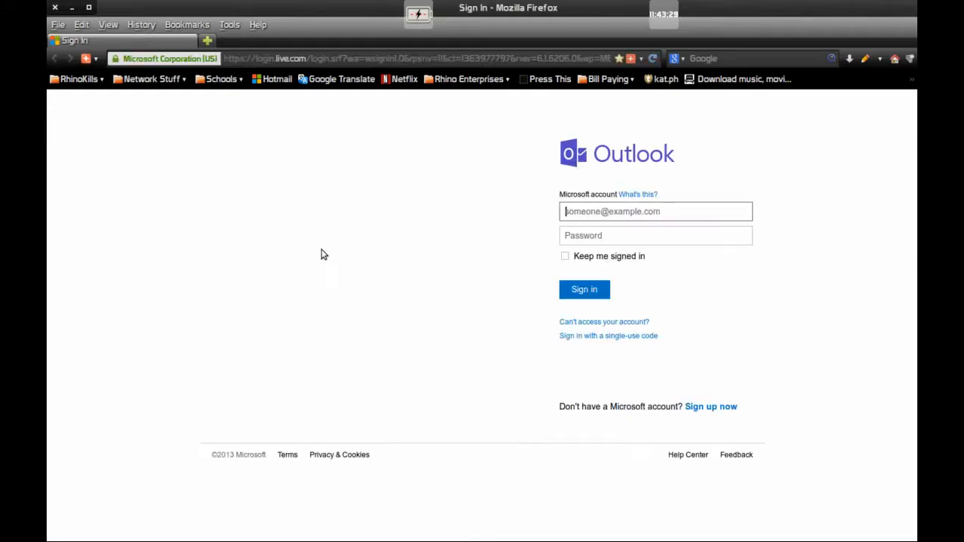
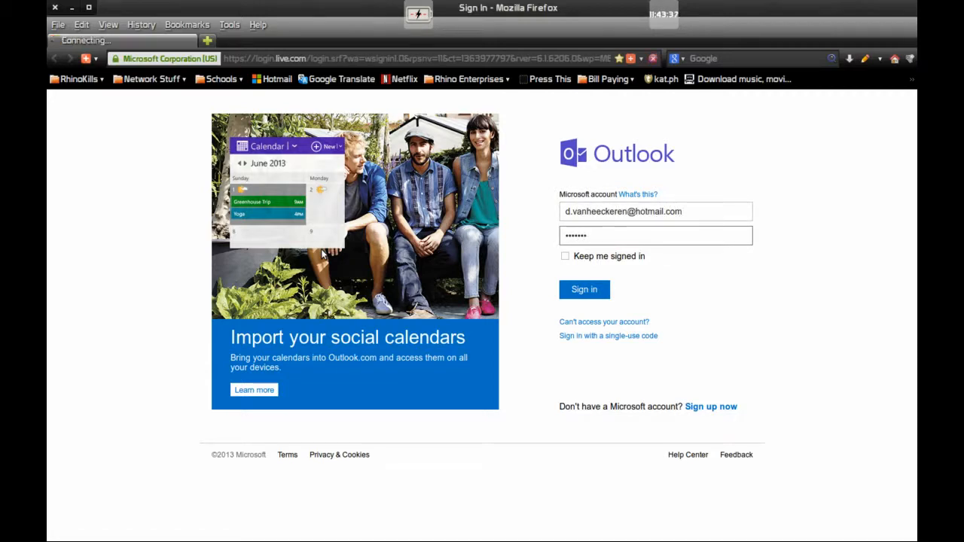
{"action": "left_click", "coordinate": [585, 289]}
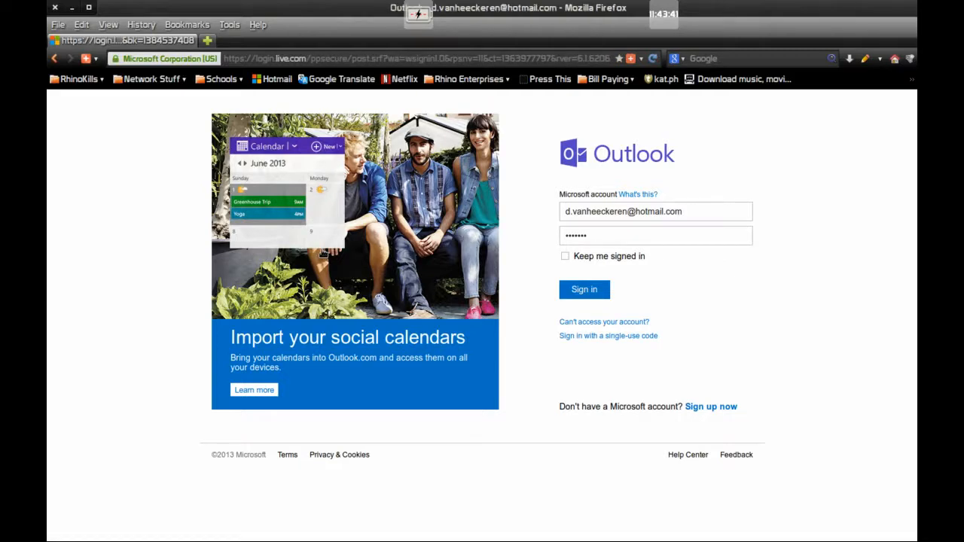
Read the SSI message about Social Security Disability from the loaded inbox
{"action": "left_click", "coordinate": [584, 289]}
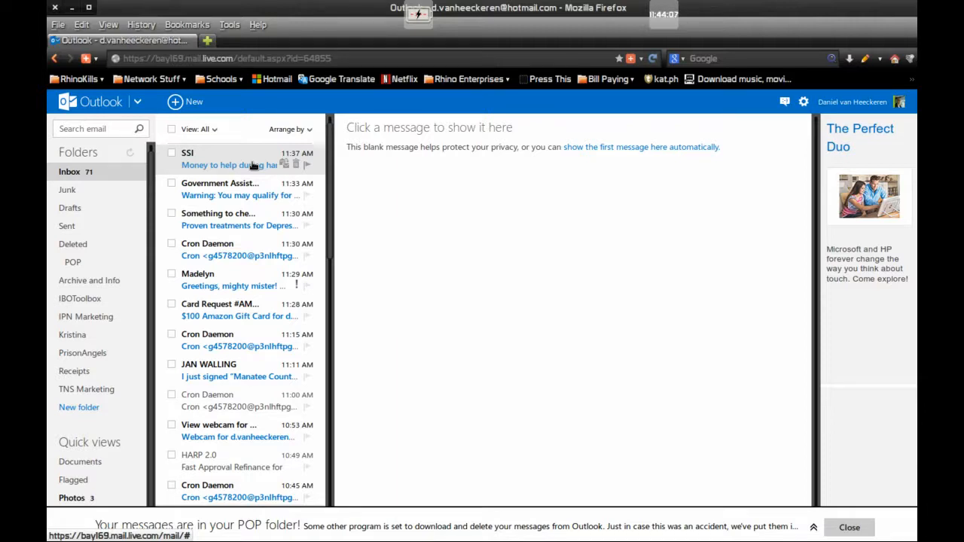
{"action": "left_click", "coordinate": [233, 158]}
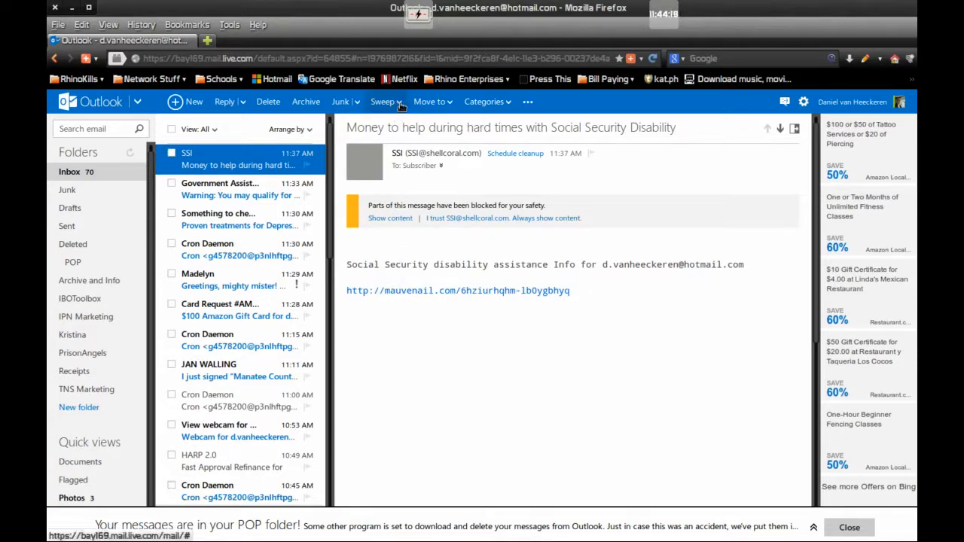
Via Sweep > Manage rules, delete the 'Move messages to Inbox' rule for senders containing "@"
{"action": "left_click", "coordinate": [386, 103]}
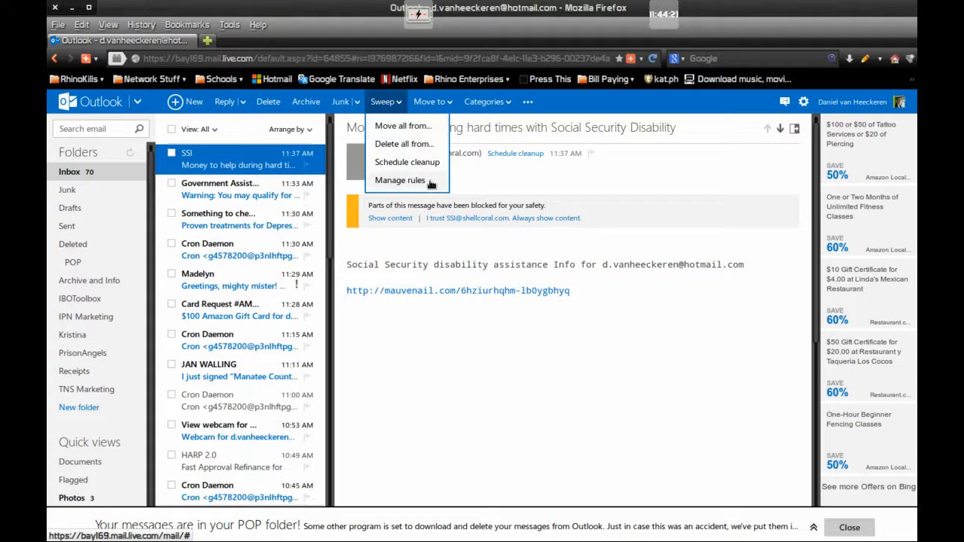
{"action": "left_click", "coordinate": [400, 180]}
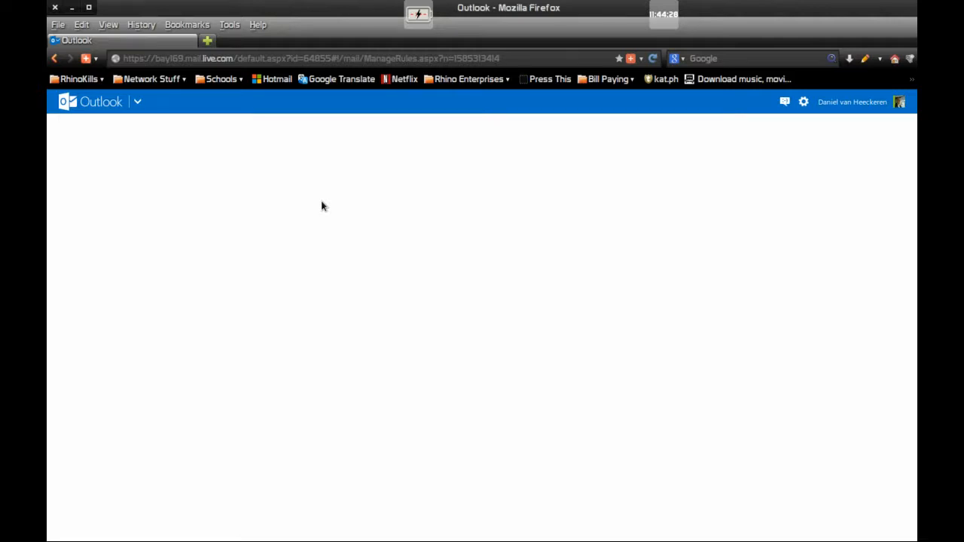
{"action": "mouse_move", "coordinate": [278, 205]}
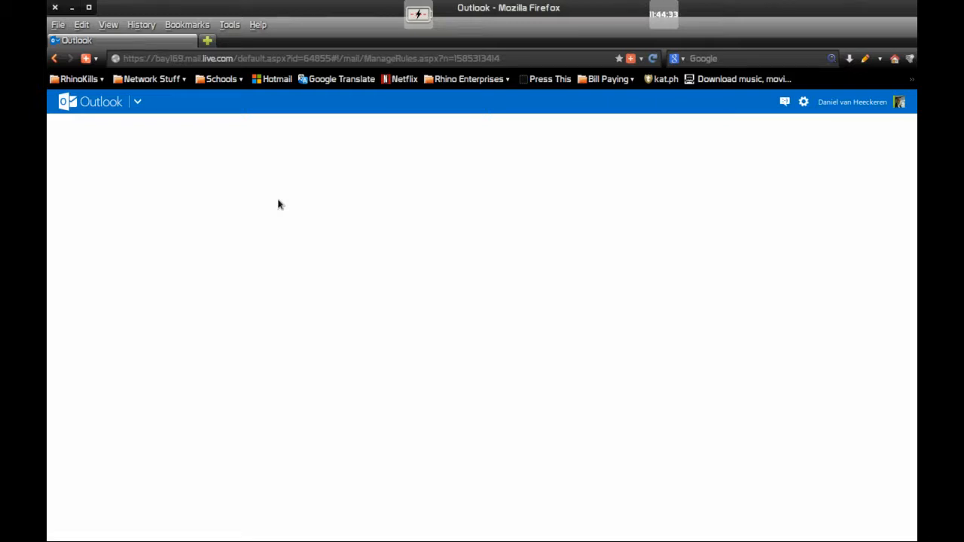
{"action": "mouse_move", "coordinate": [160, 155]}
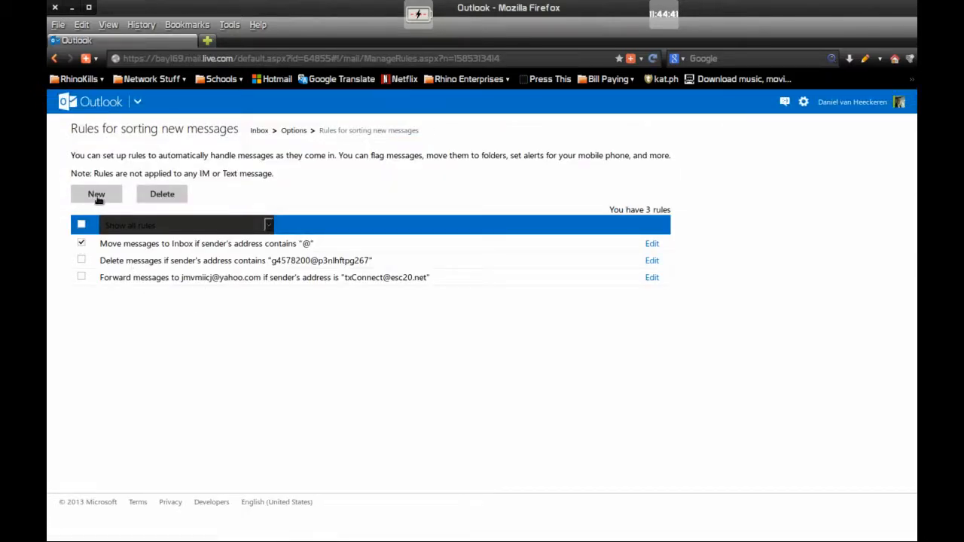
{"action": "left_click", "coordinate": [161, 193]}
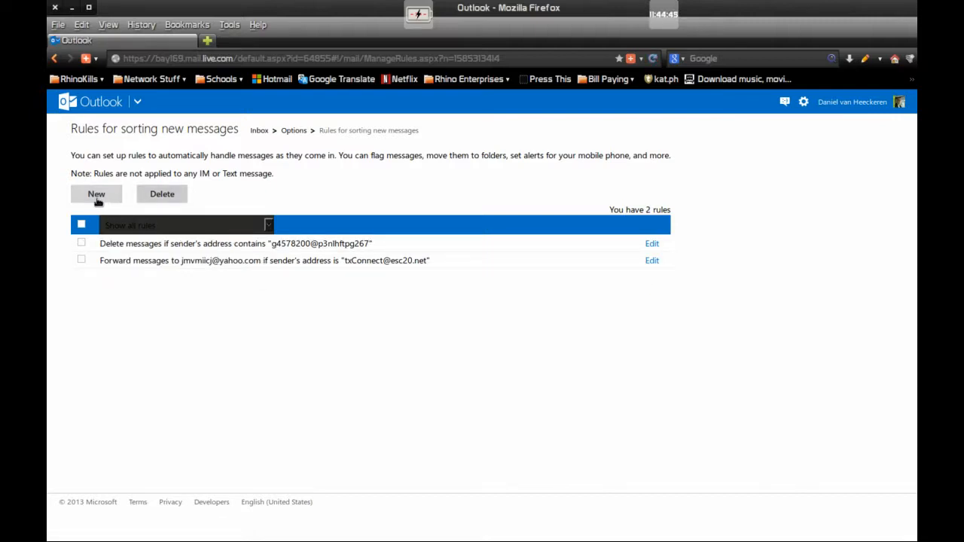
{"action": "left_click", "coordinate": [96, 193]}
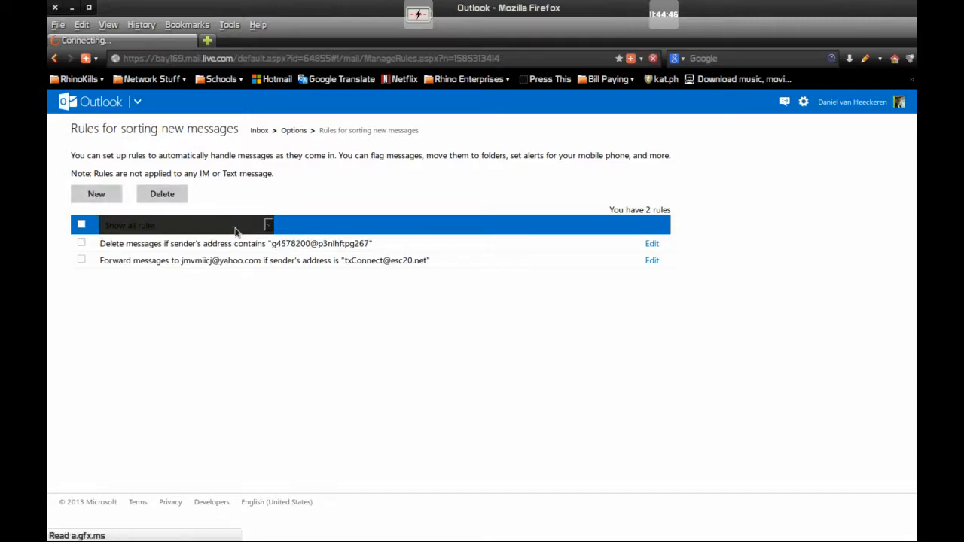
Set the new rule's condition to Sender's address contains "@"
{"action": "left_click", "coordinate": [96, 192]}
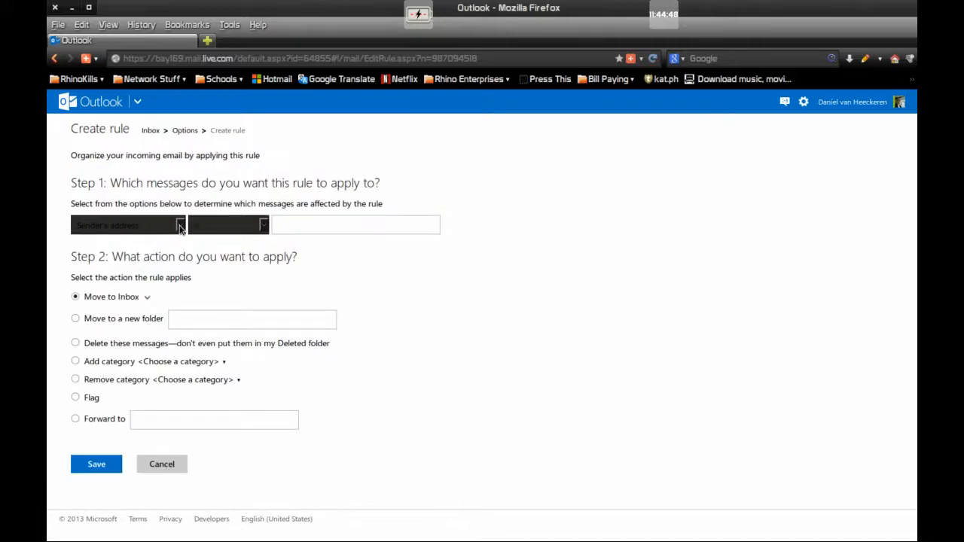
{"action": "left_click", "coordinate": [180, 226]}
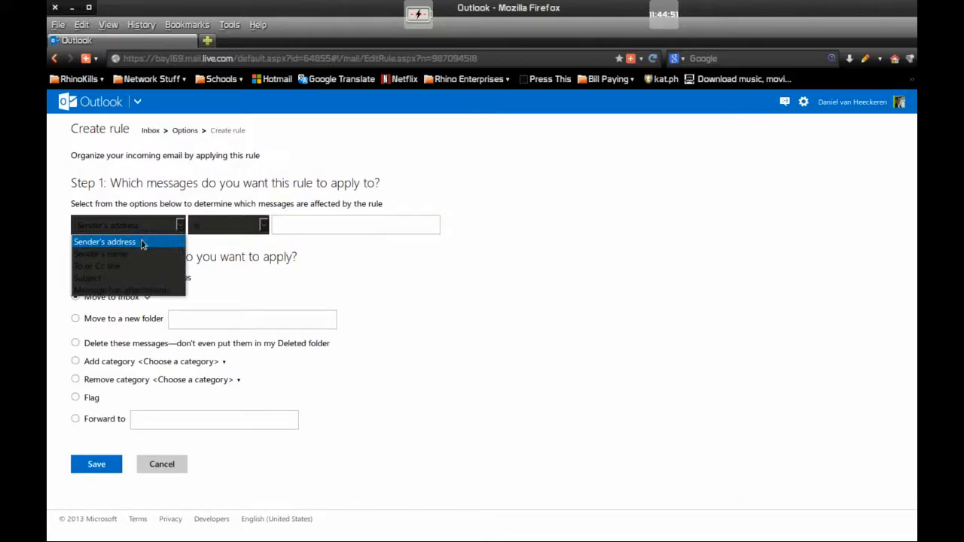
{"action": "left_click", "coordinate": [105, 241]}
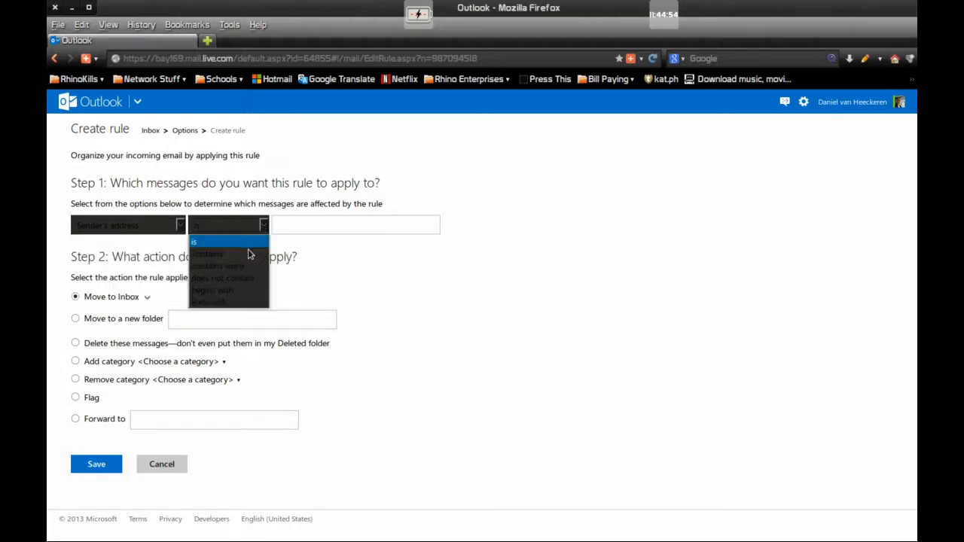
{"action": "left_click", "coordinate": [207, 253]}
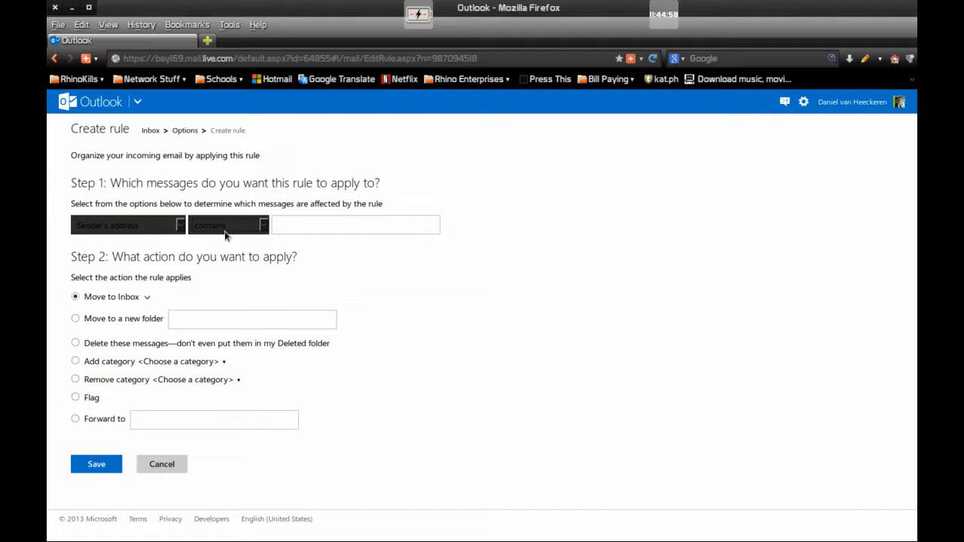
{"action": "type", "text": "@"}
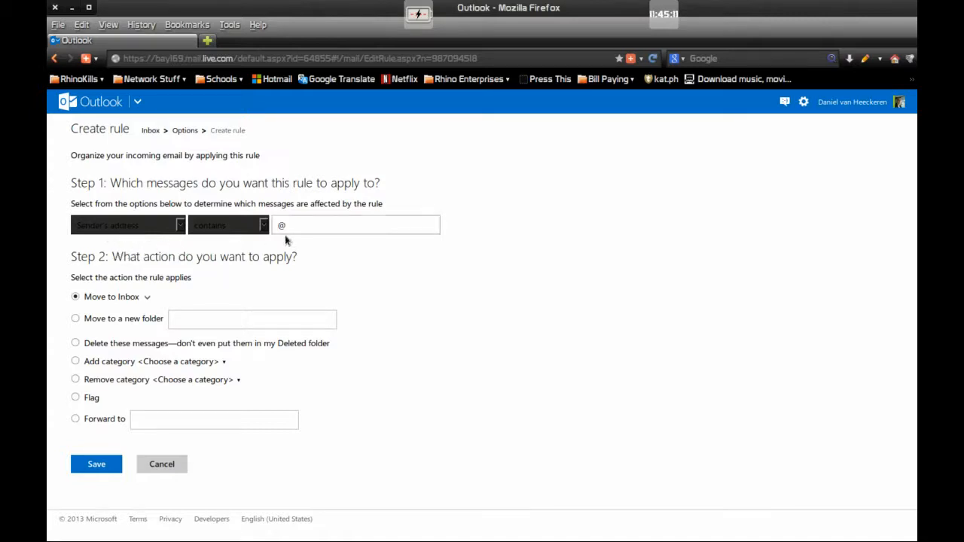
{"action": "mouse_move", "coordinate": [78, 289]}
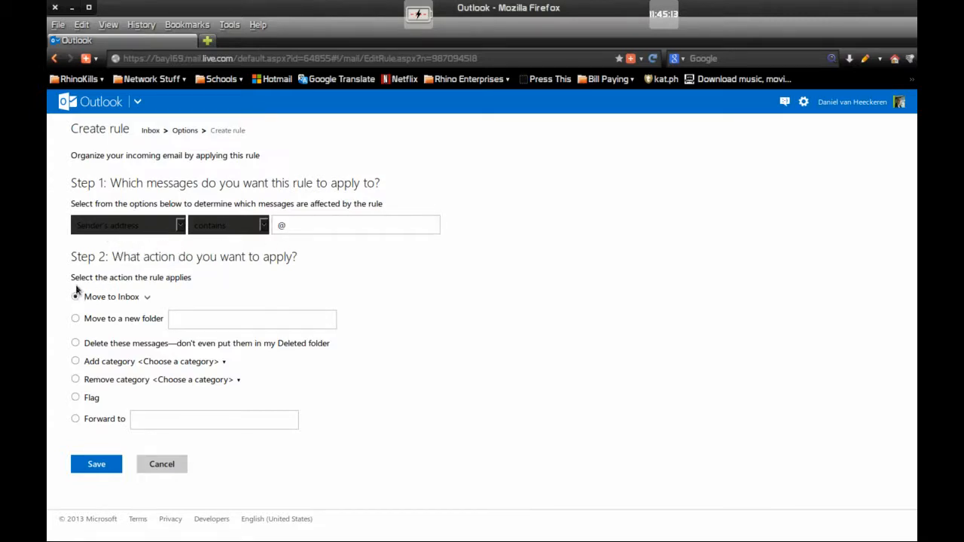
Keep Move to Inbox as the action and save the rule, restoring three rules
{"action": "left_click", "coordinate": [75, 295]}
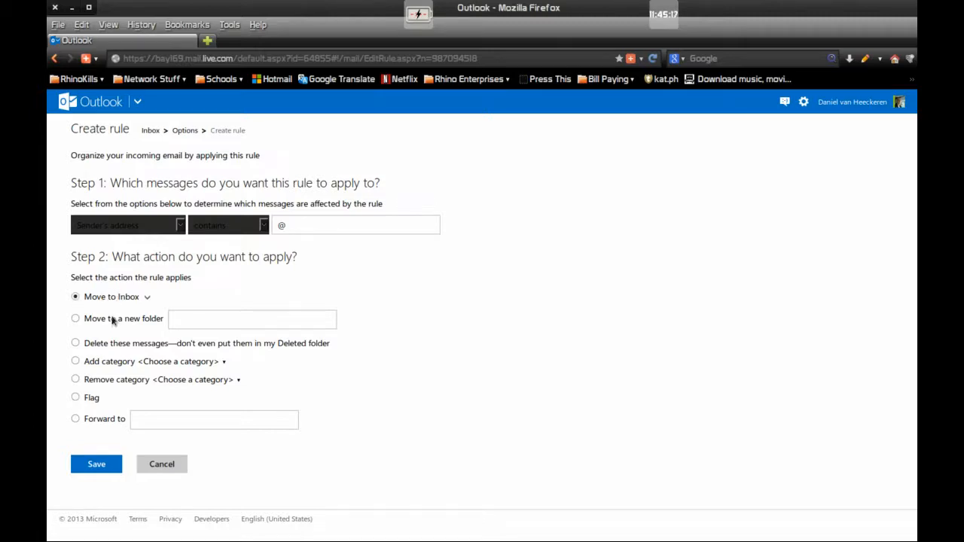
{"action": "left_click", "coordinate": [96, 463]}
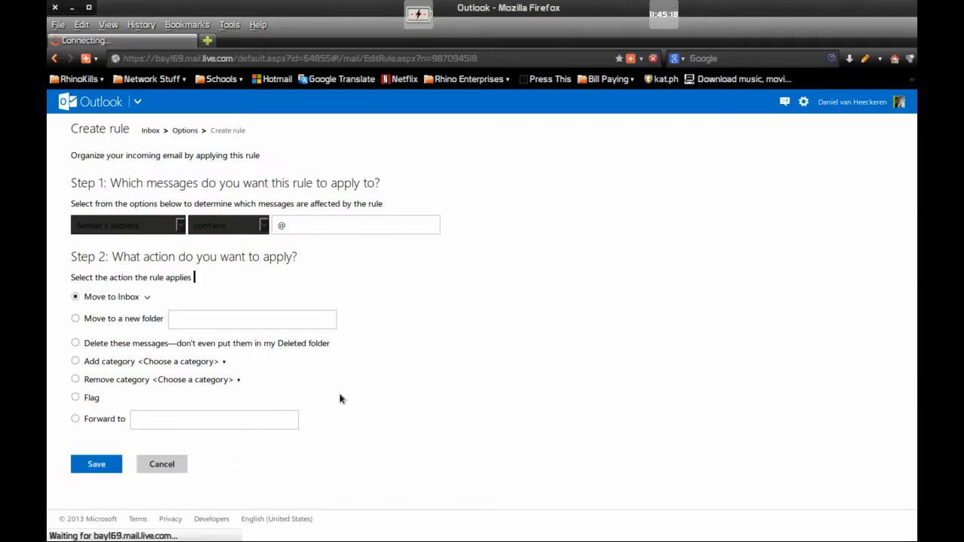
{"action": "left_click", "coordinate": [97, 464]}
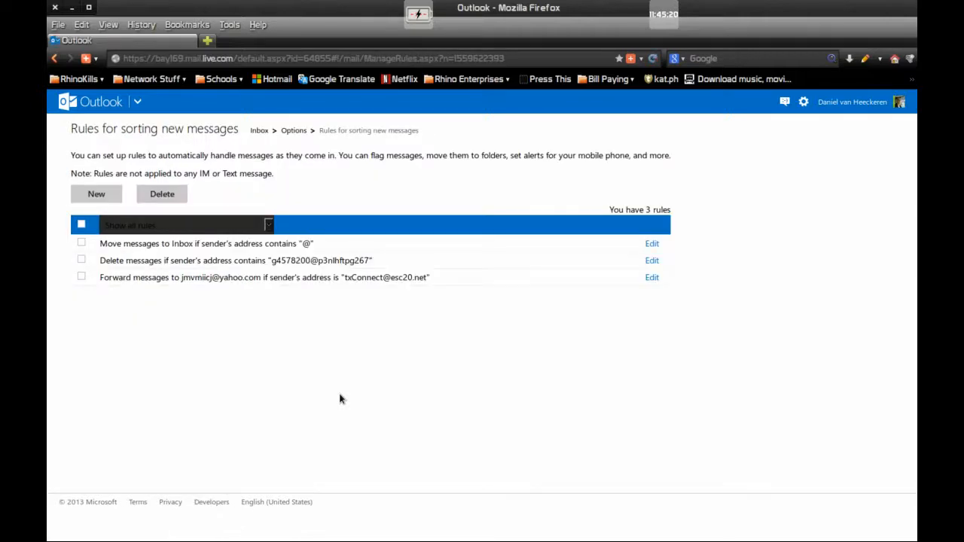
{"action": "mouse_move", "coordinate": [187, 244]}
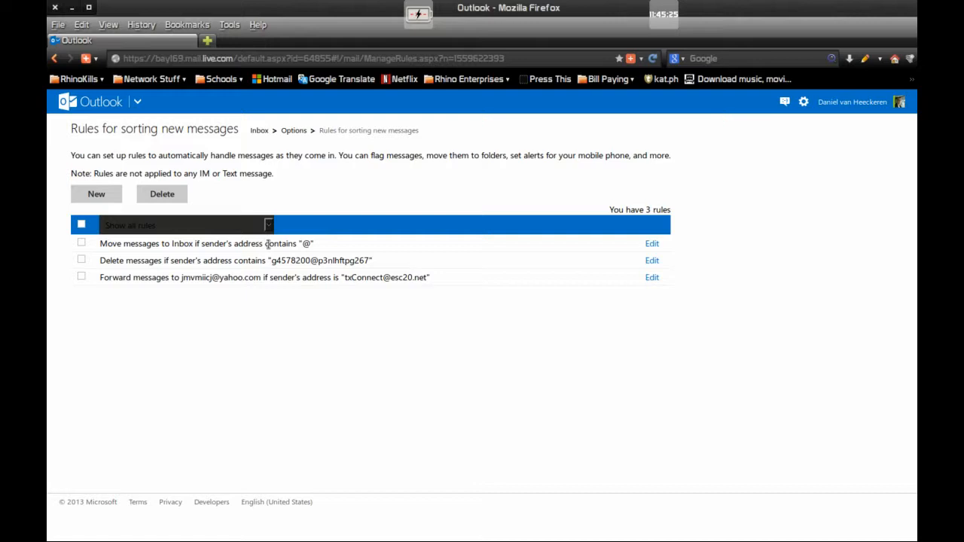
{"action": "mouse_move", "coordinate": [509, 259]}
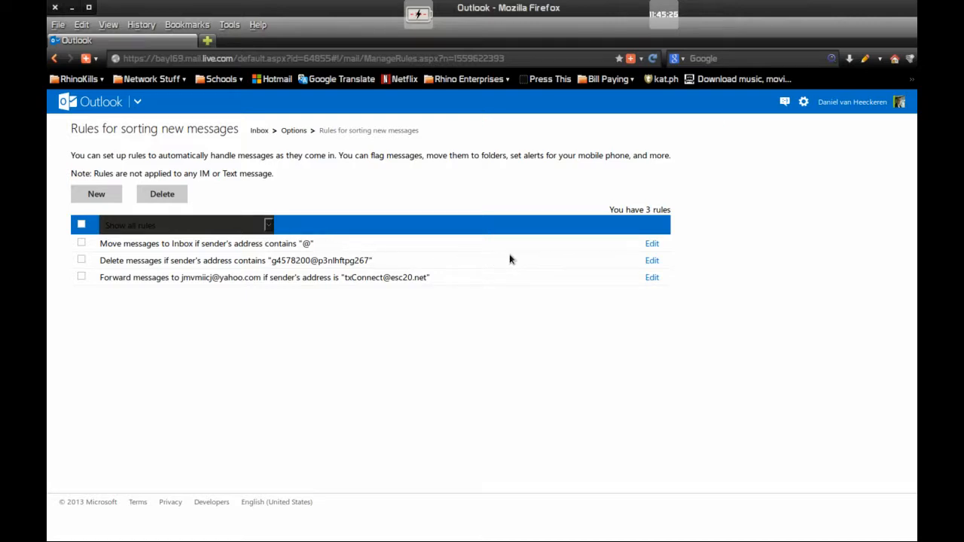
{"action": "mouse_move", "coordinate": [533, 253]}
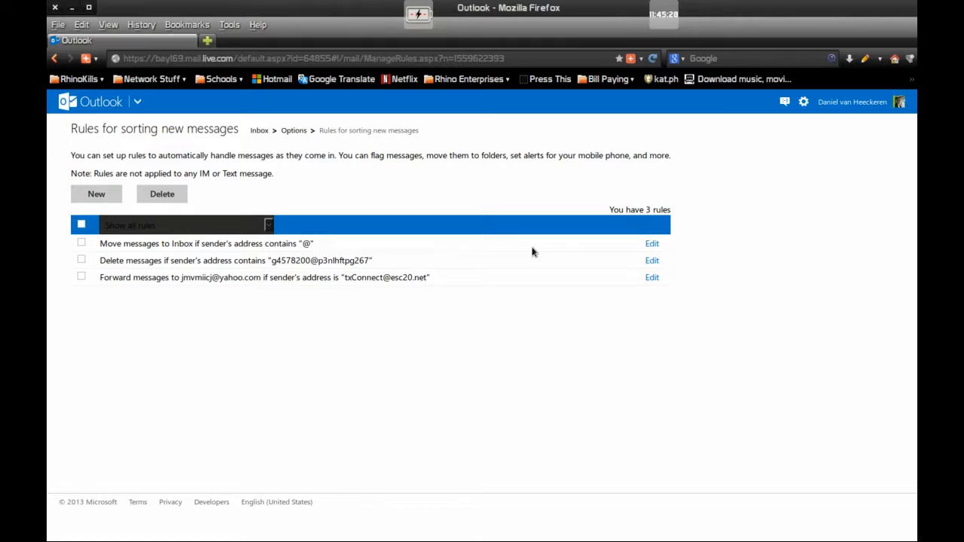
{"action": "mouse_move", "coordinate": [485, 254]}
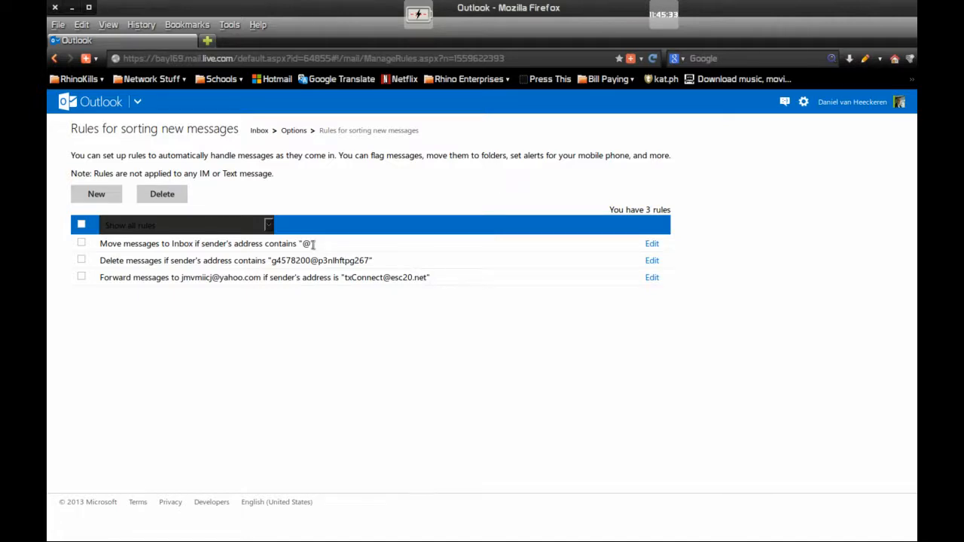
{"action": "mouse_move", "coordinate": [334, 217]}
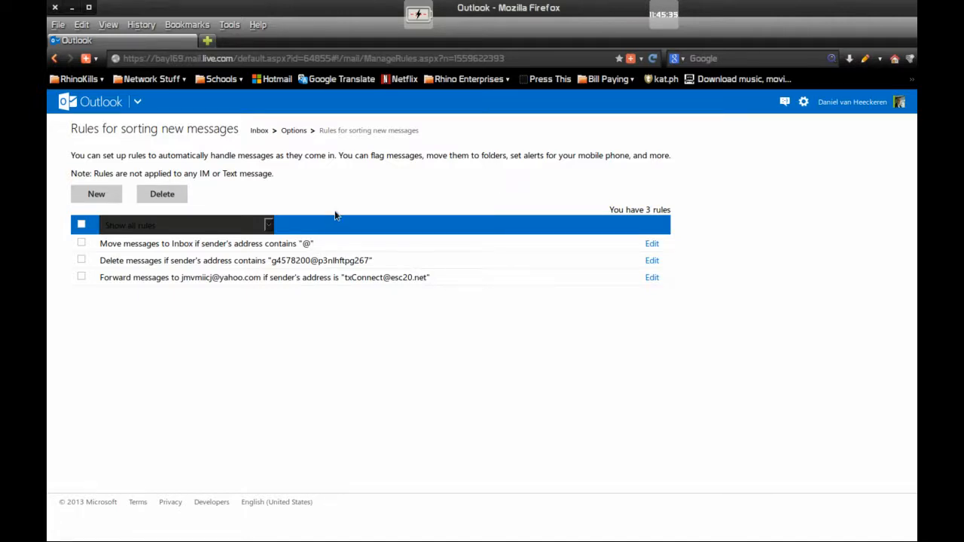
{"action": "mouse_move", "coordinate": [847, 126]}
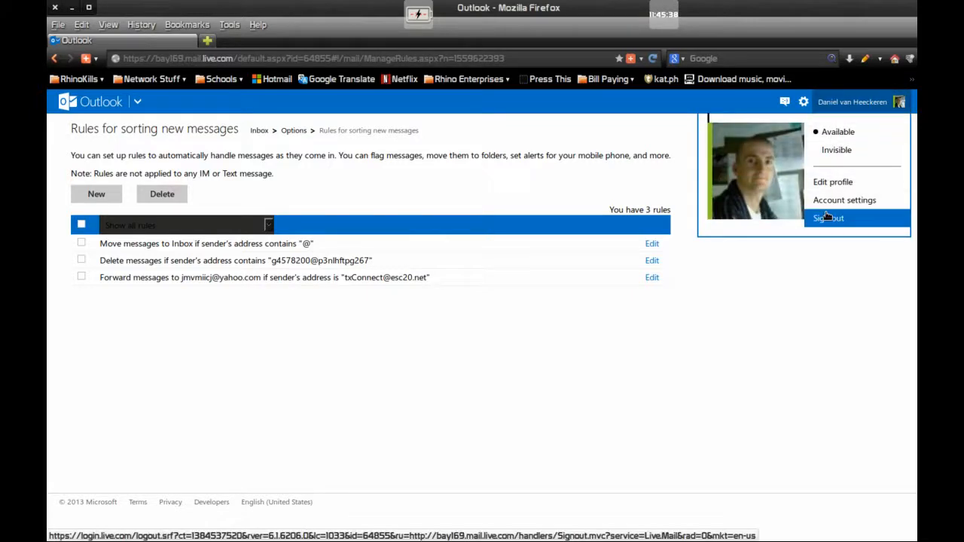
Sign out of Outlook.com and close Firefox, returning to the Linux desktop
{"action": "left_click", "coordinate": [828, 217]}
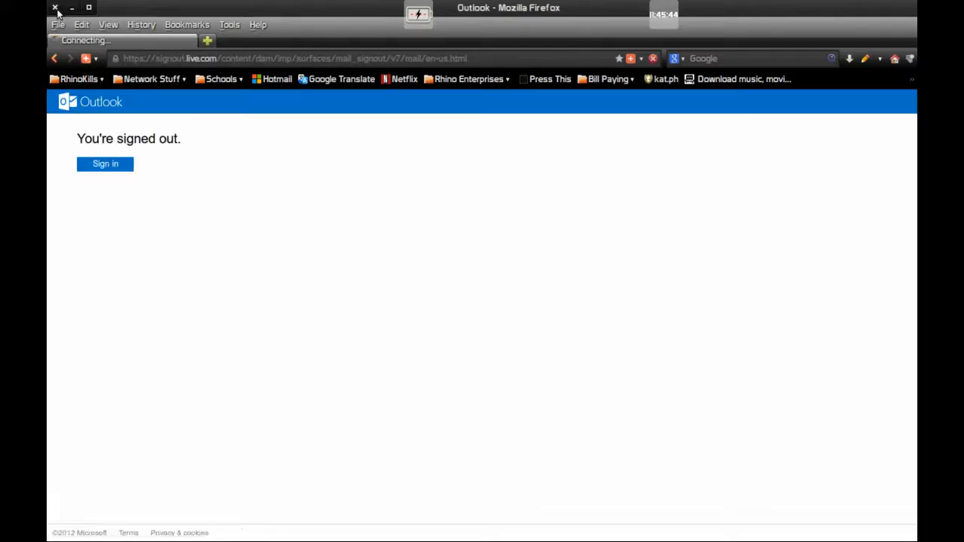
{"action": "left_click", "coordinate": [54, 7]}
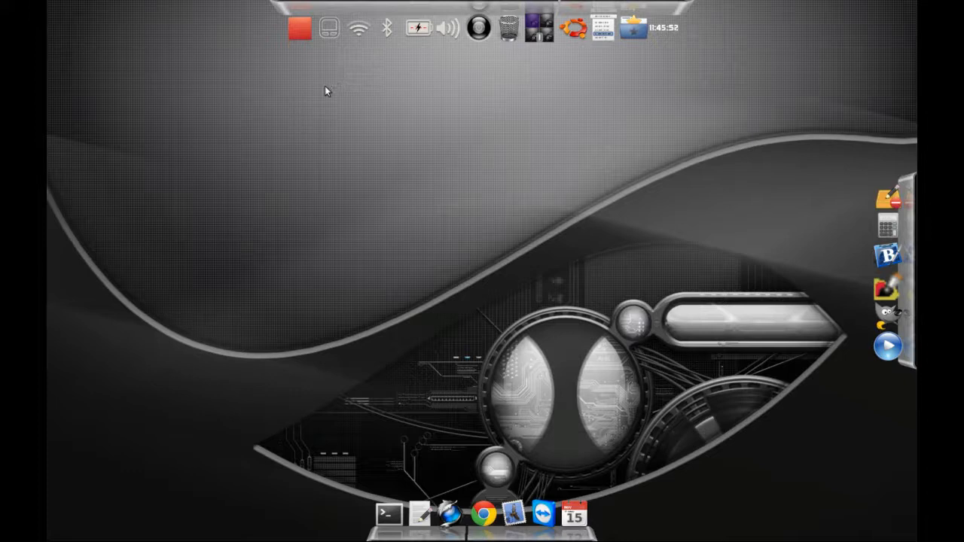
{"action": "left_click", "coordinate": [299, 27]}
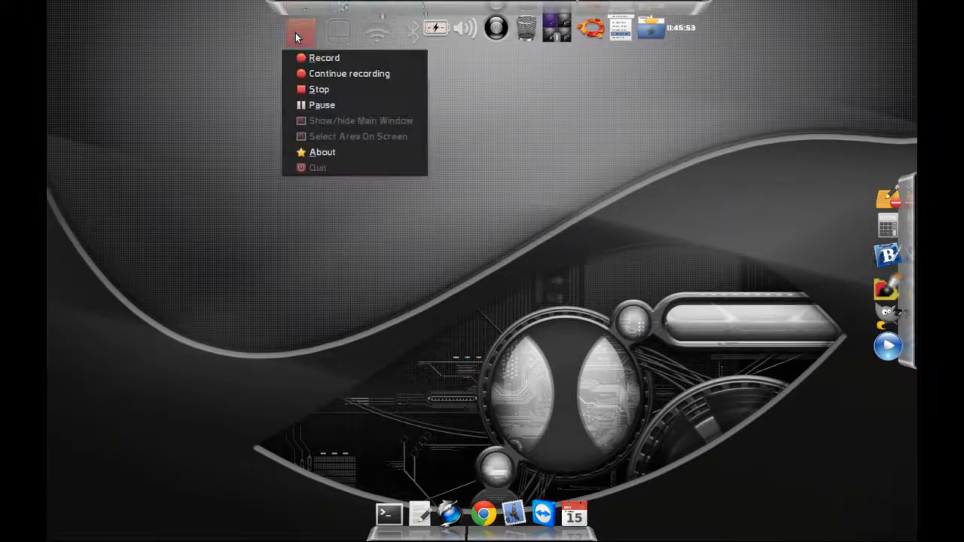